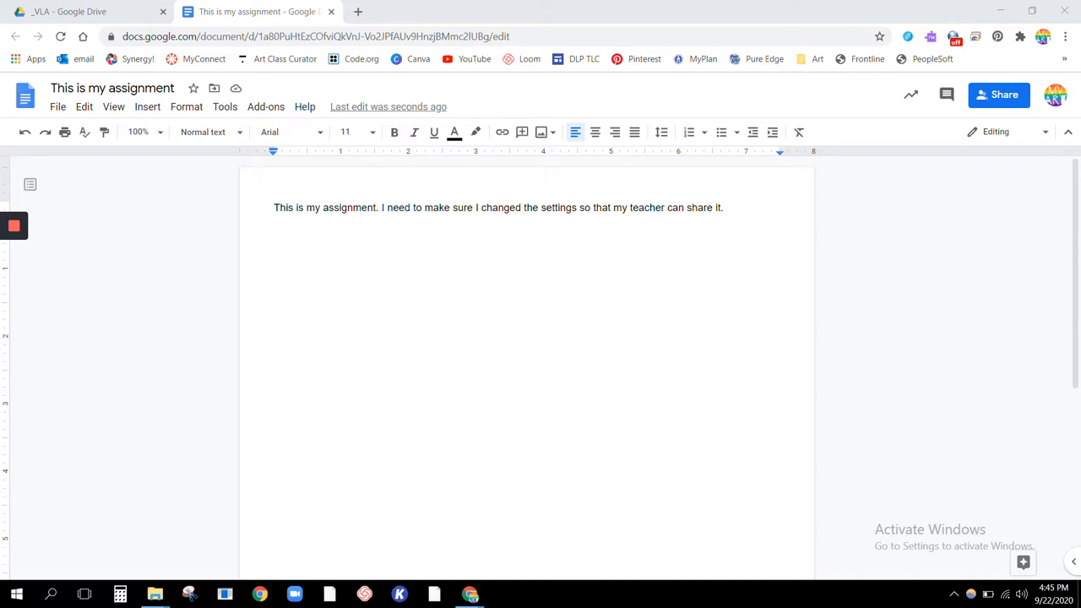
pyautogui.moveTo(538, 521)
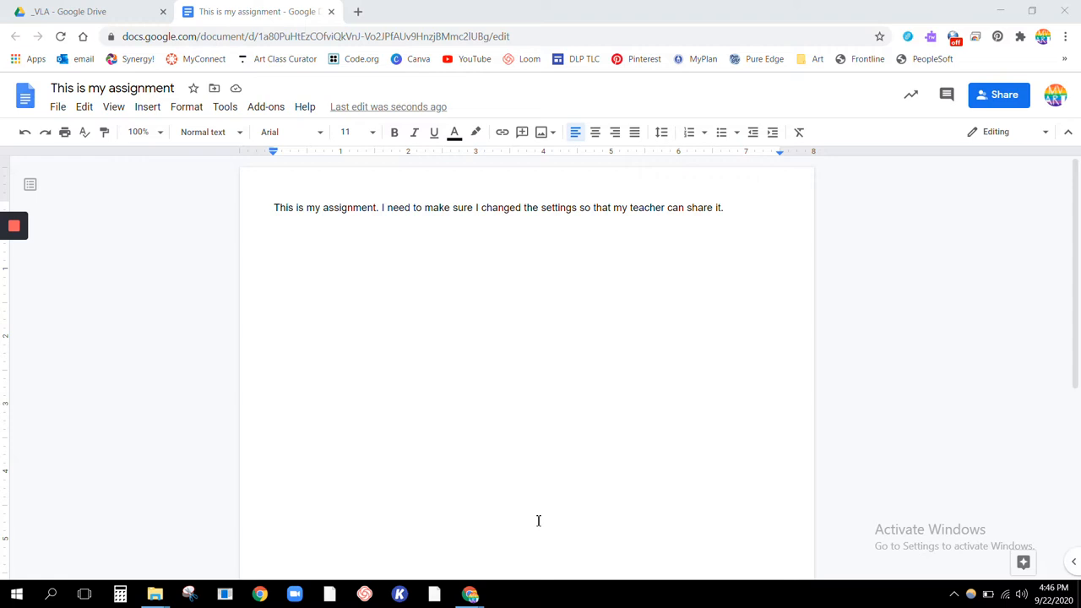
pyautogui.moveTo(378, 334)
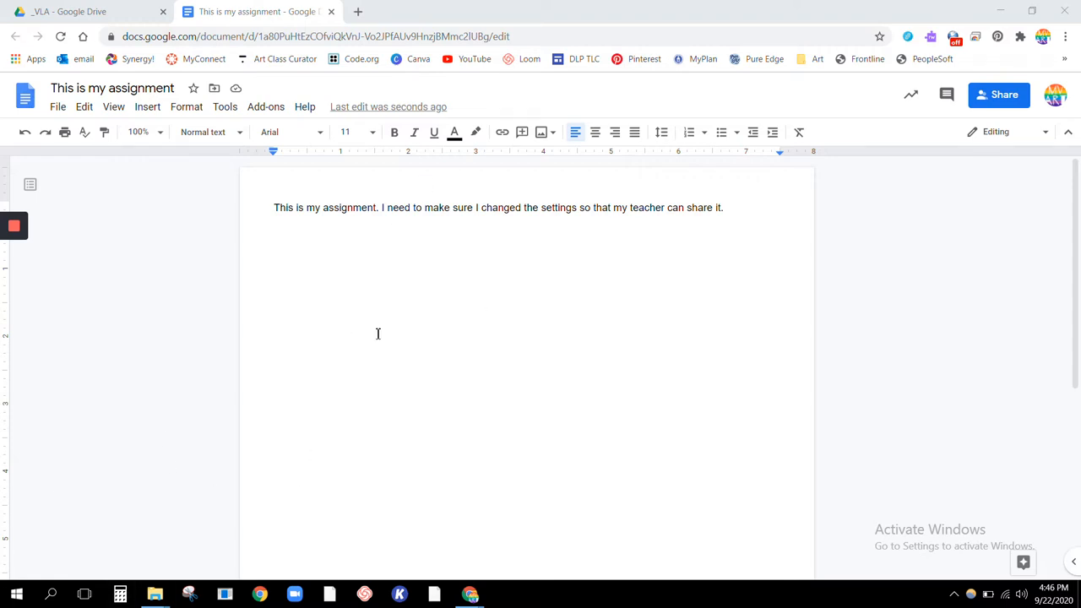
pyautogui.moveTo(612, 203)
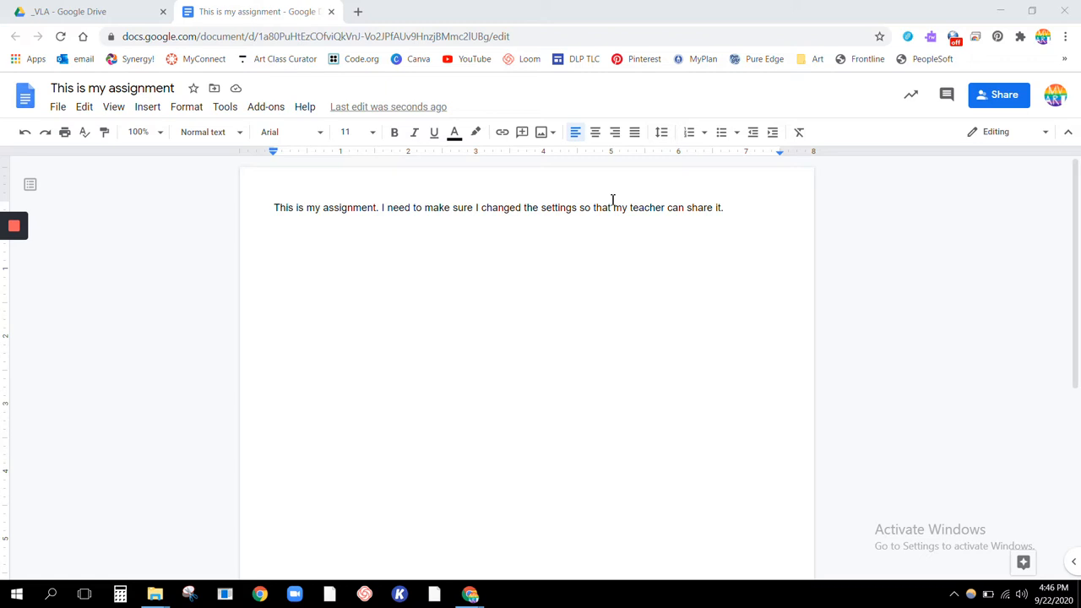
pyautogui.moveTo(1000, 95)
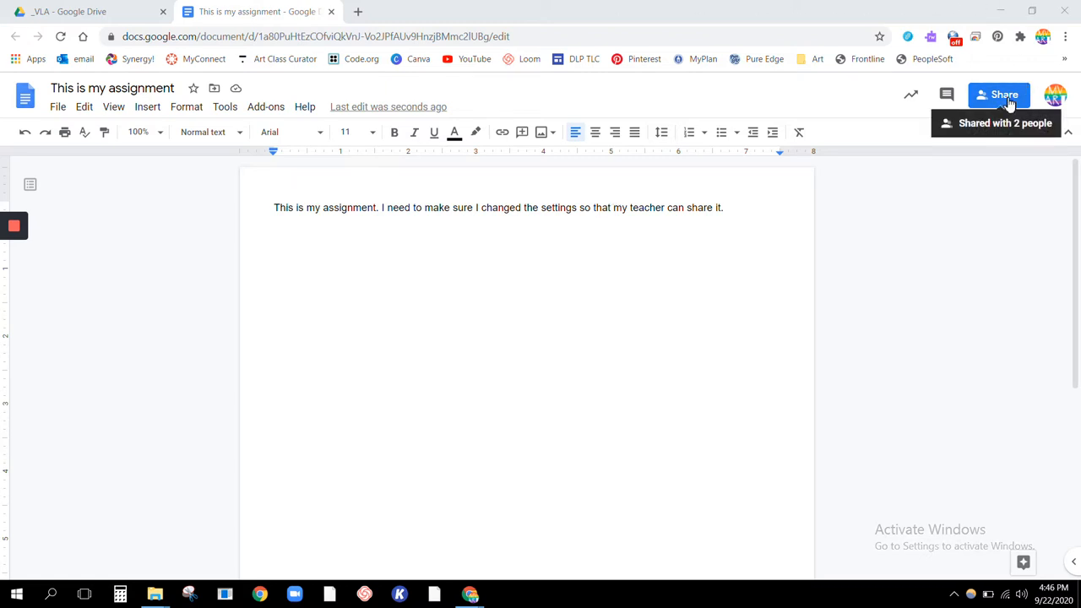
# Widen the assignment's link access from Restricted to Poway Unified School District viewers.
pyautogui.click(1000, 95)
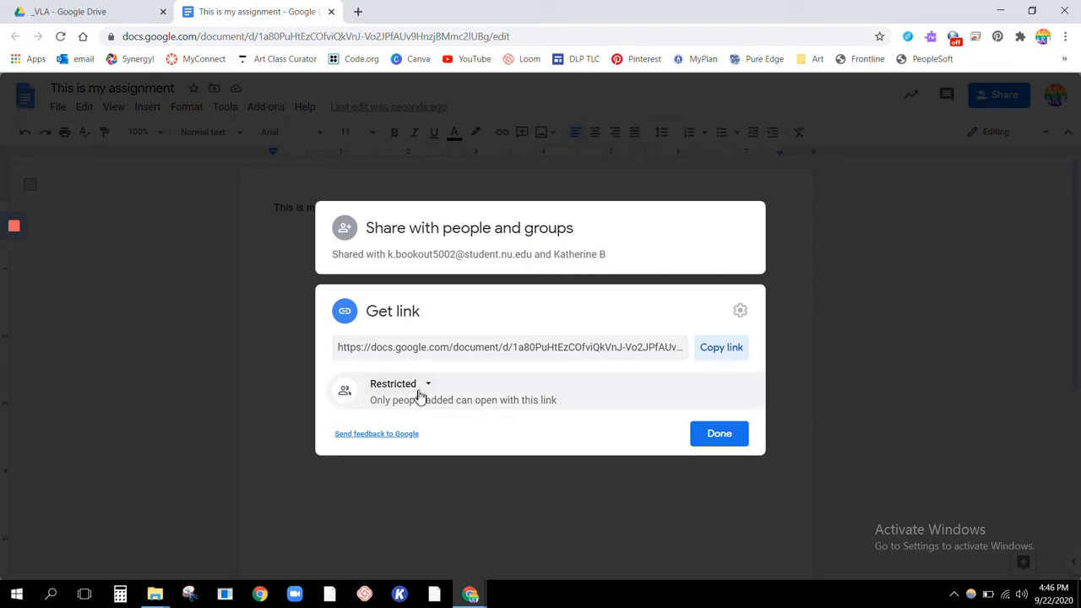
pyautogui.moveTo(466, 392)
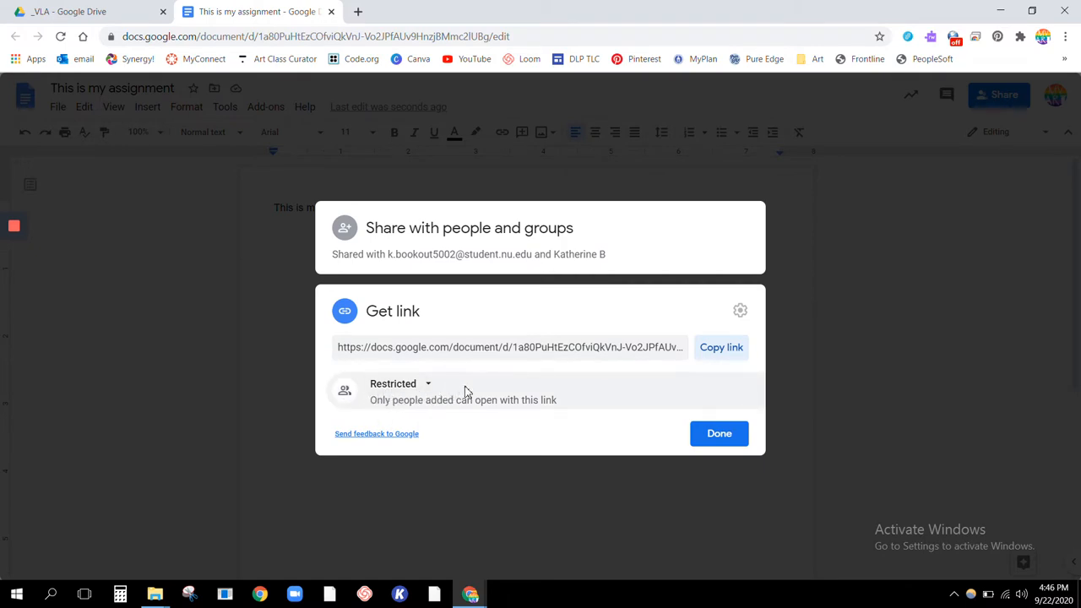
pyautogui.moveTo(345, 269)
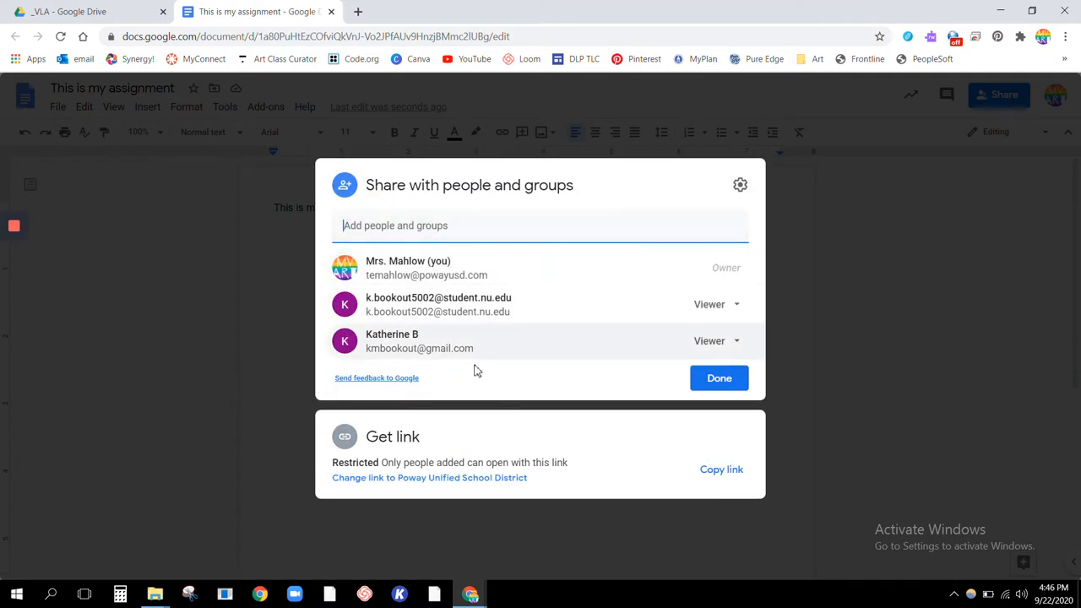
pyautogui.moveTo(507, 278)
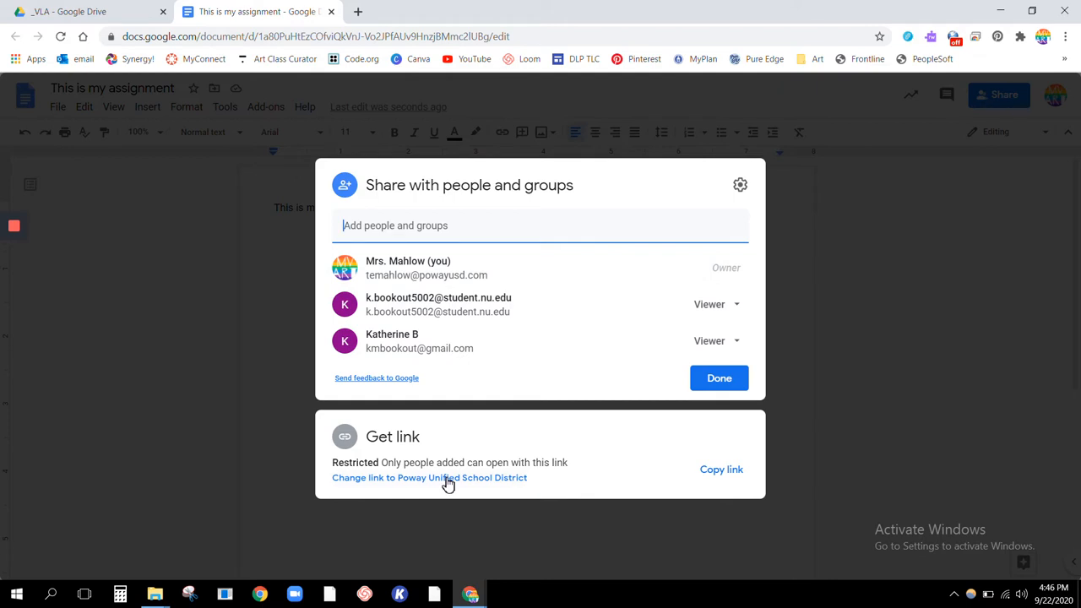
pyautogui.click(430, 476)
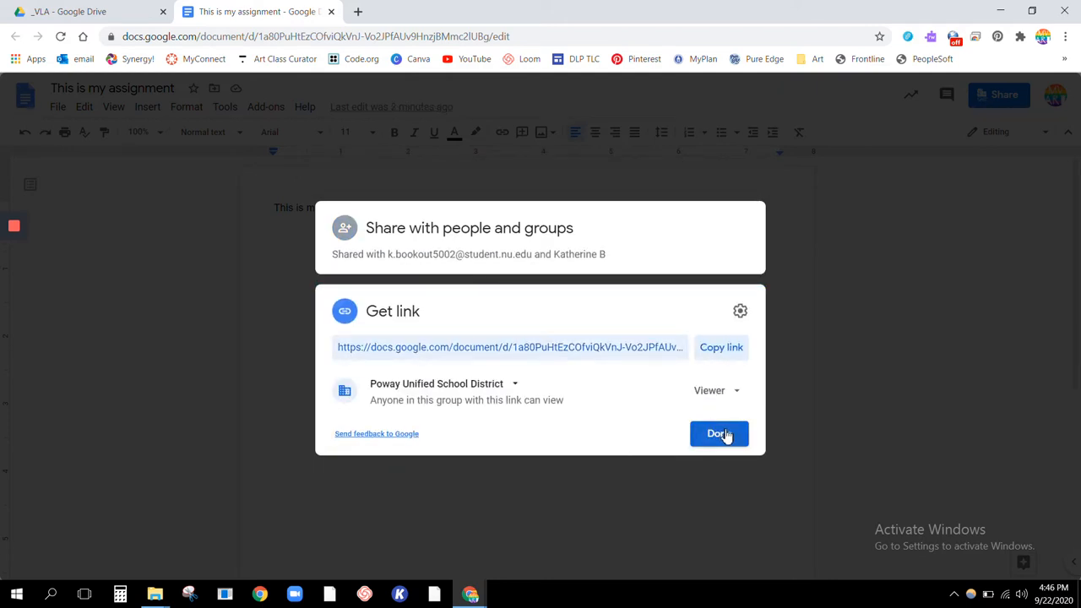
# Confirm the district-wide link setting, verify it in the Share dialog, and dismiss it.
pyautogui.click(719, 432)
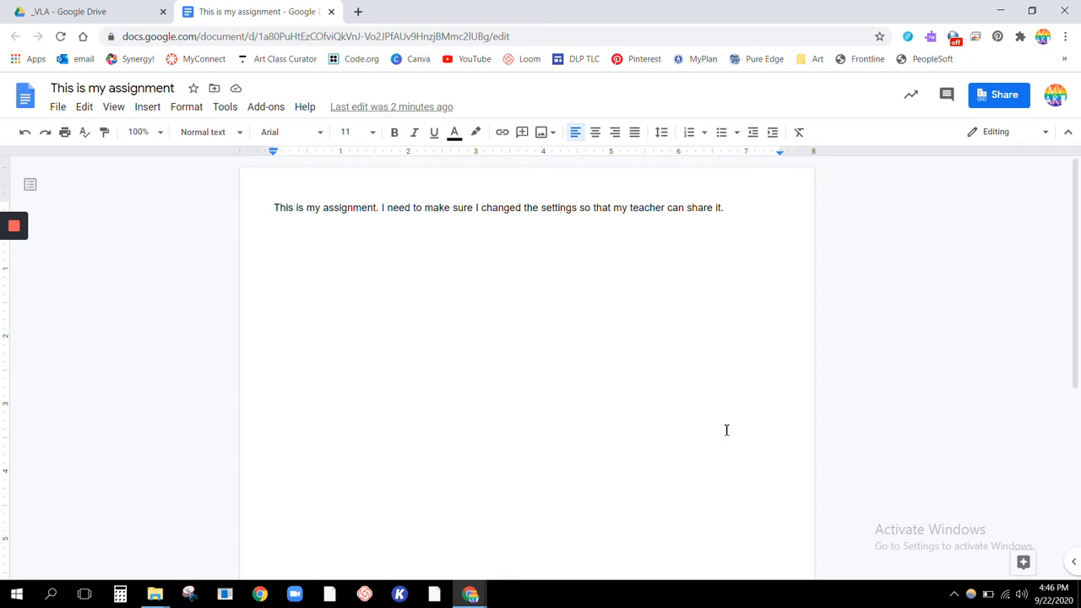
pyautogui.click(1000, 95)
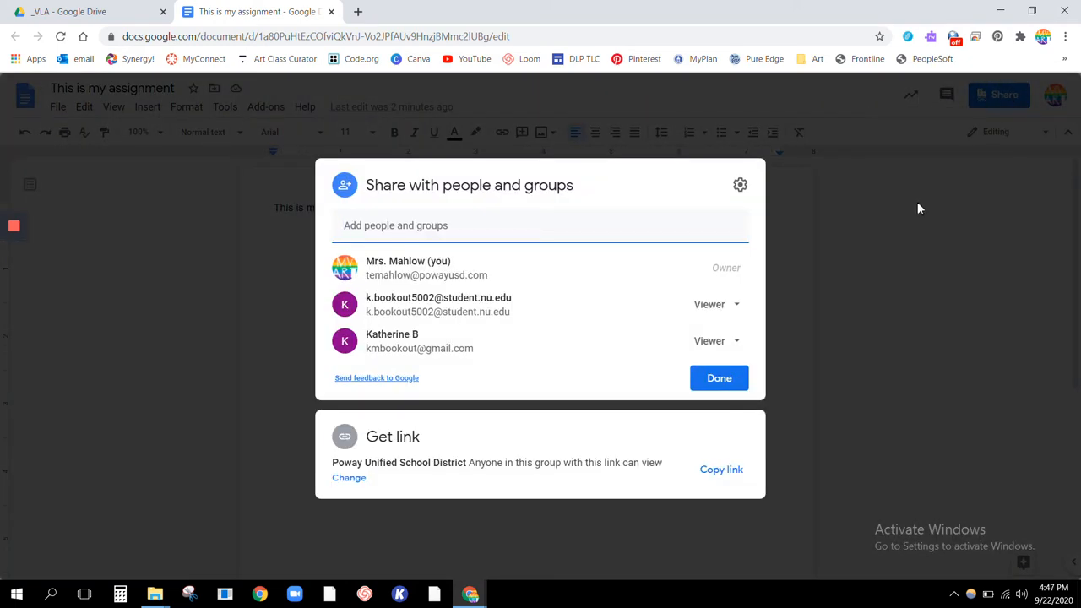
pyautogui.click(720, 379)
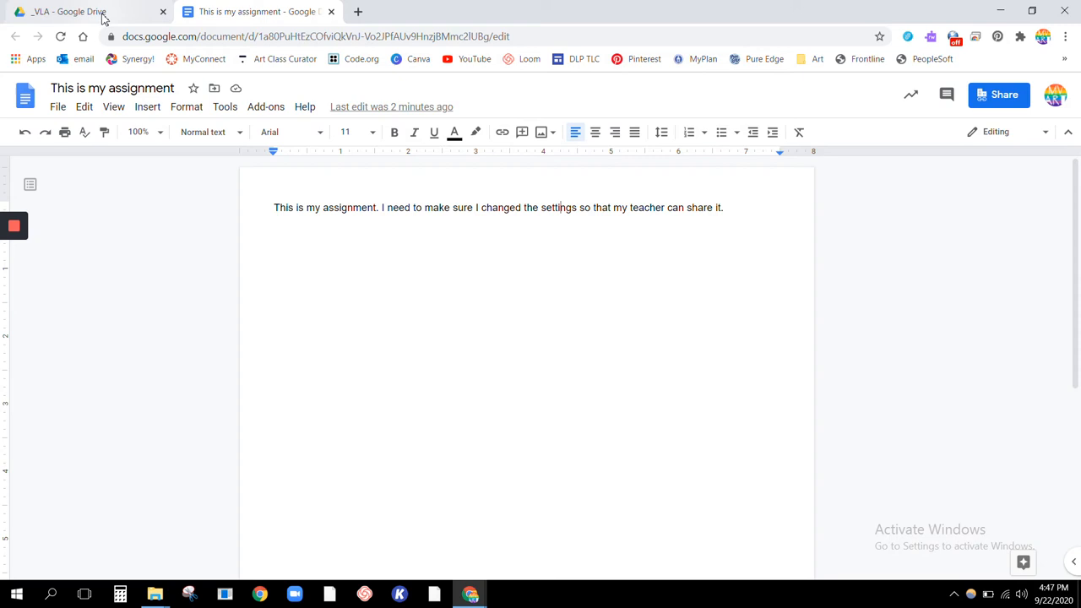
# Switch to the Google Drive completed lessons folder.
pyautogui.click(68, 10)
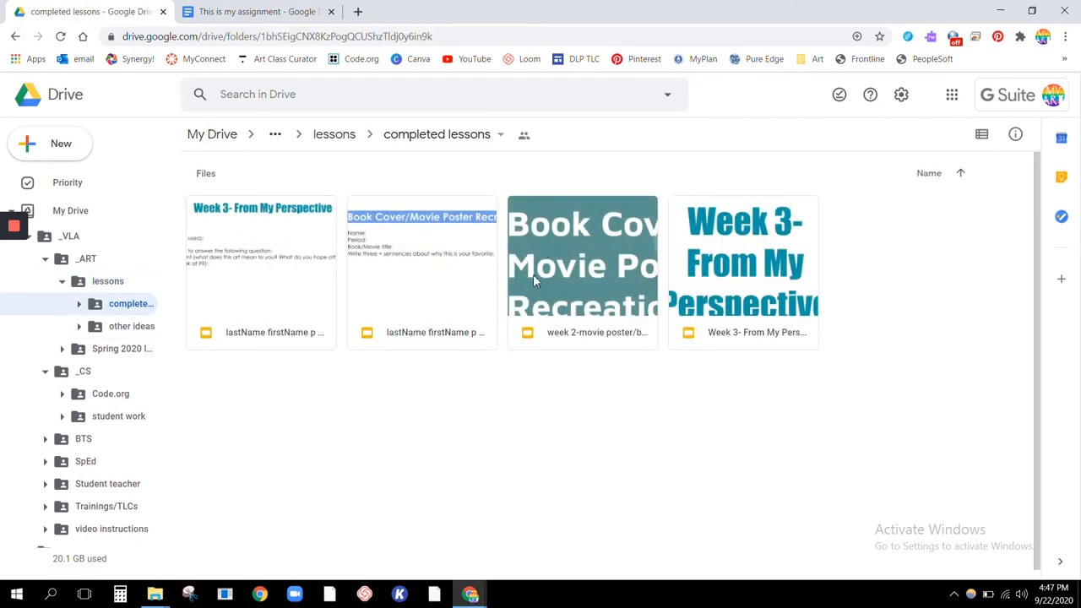
pyautogui.moveTo(751, 212)
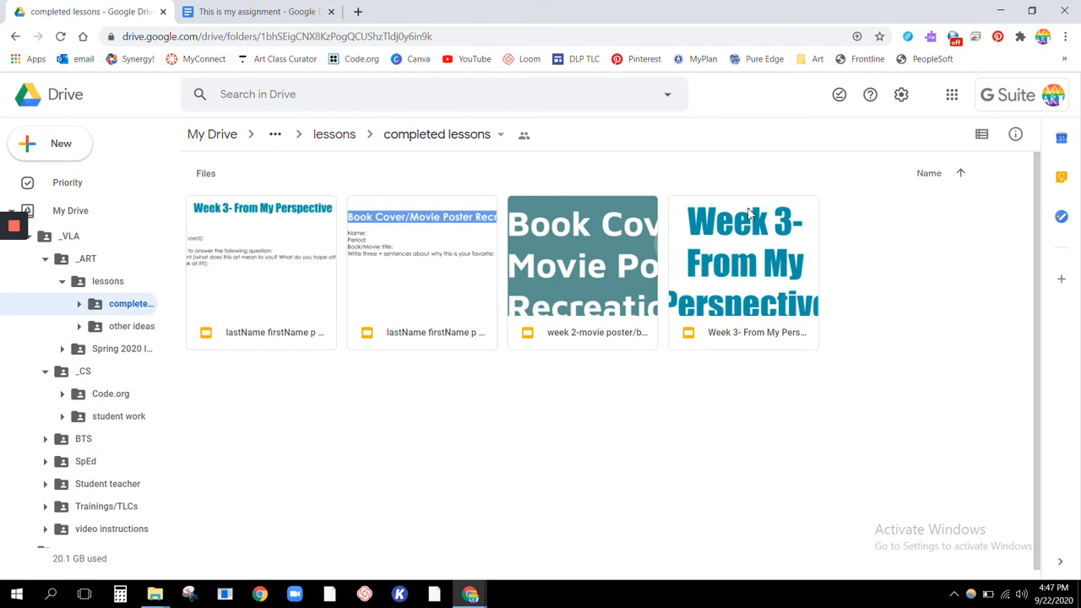
pyautogui.moveTo(257, 274)
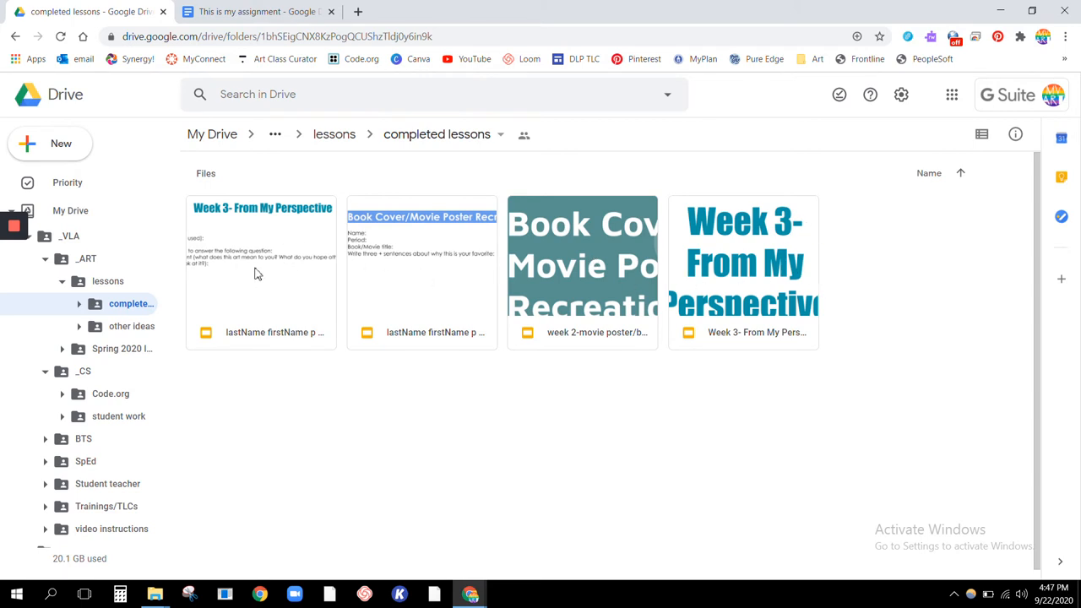
pyautogui.moveTo(453, 254)
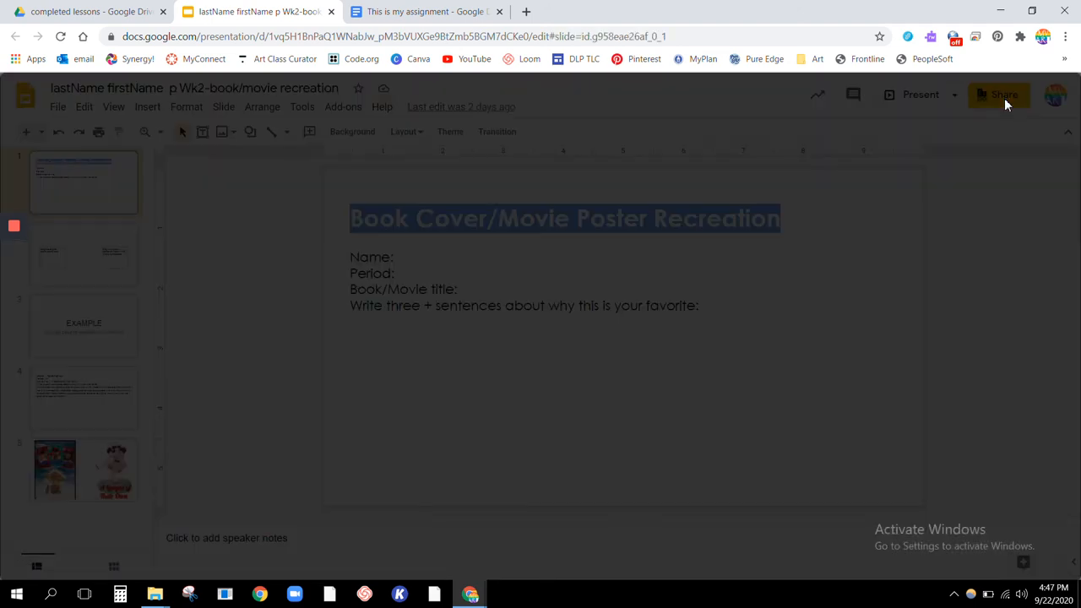
# Show the presentation's Share dialog with Poway Unified School District link access.
pyautogui.click(998, 95)
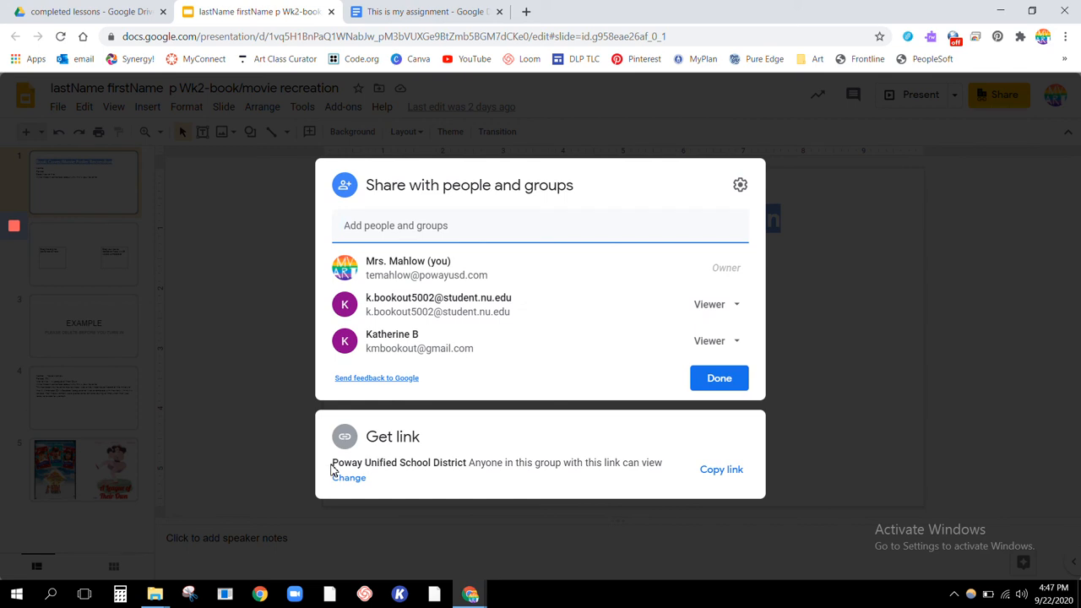
pyautogui.click(540, 226)
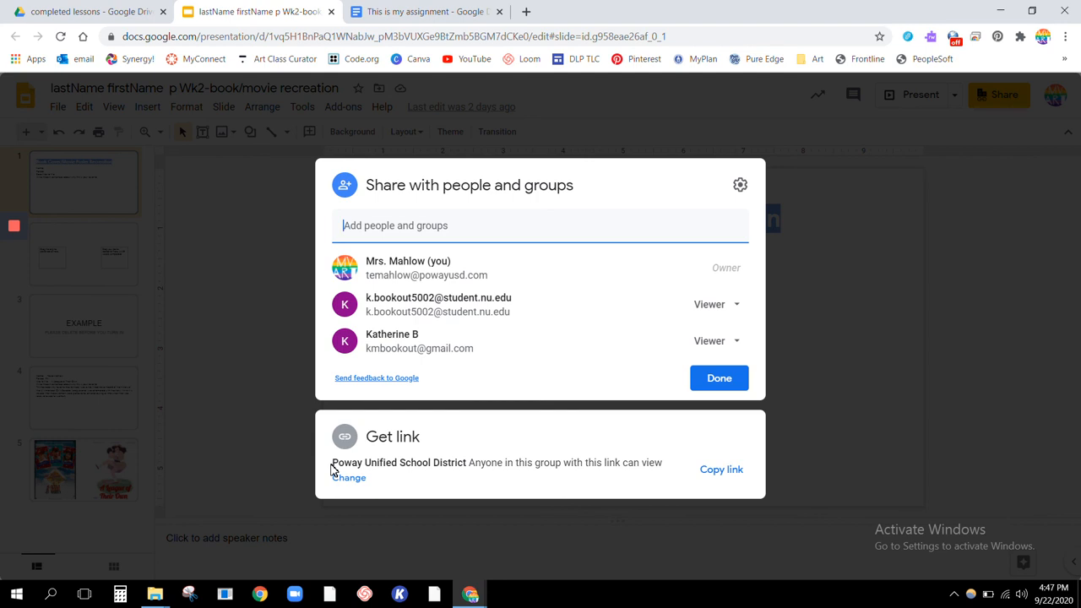
pyautogui.moveTo(257, 361)
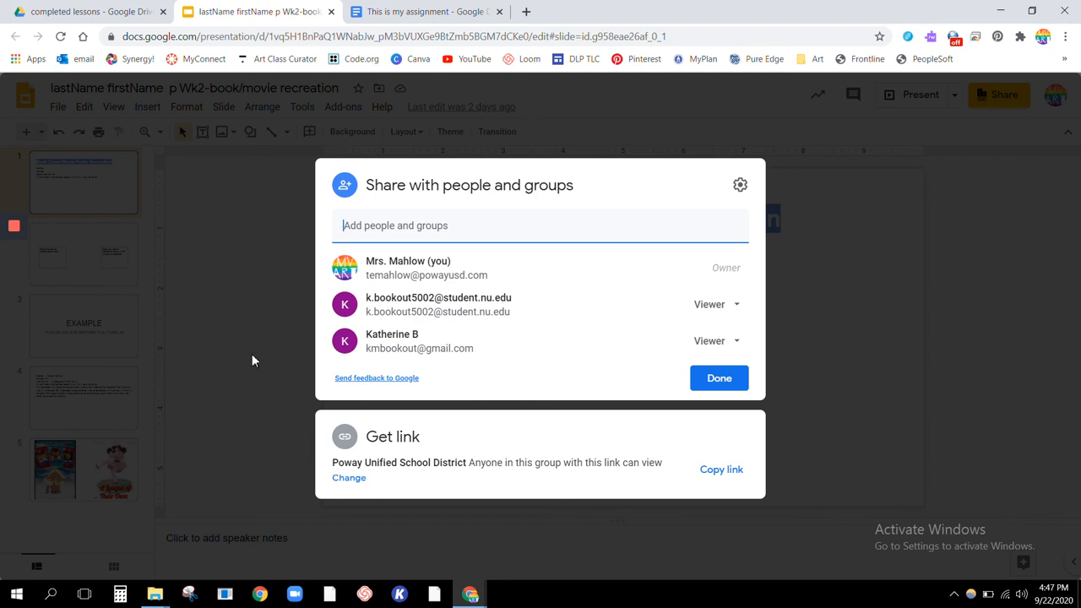